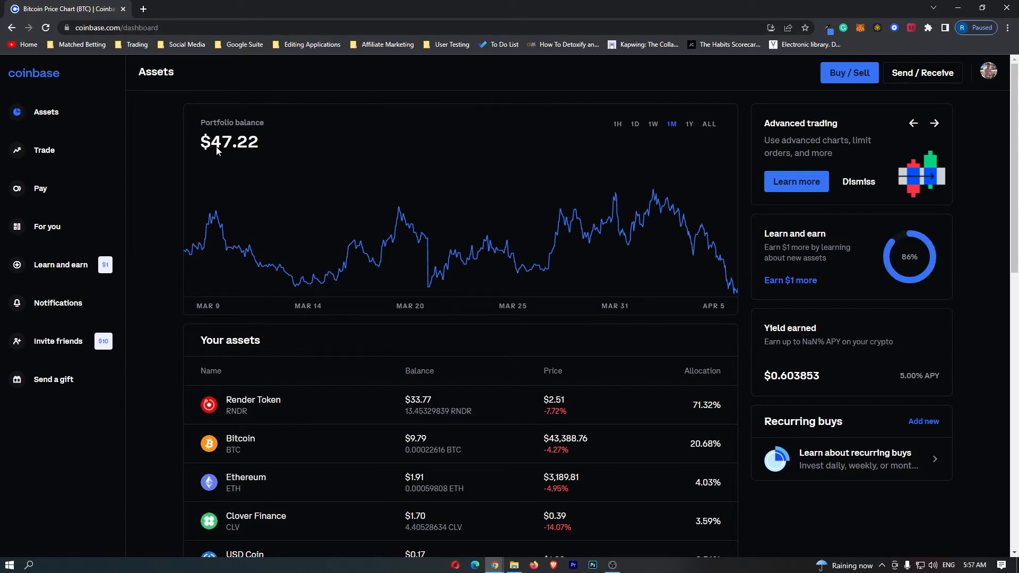
mouse_move(50, 100)
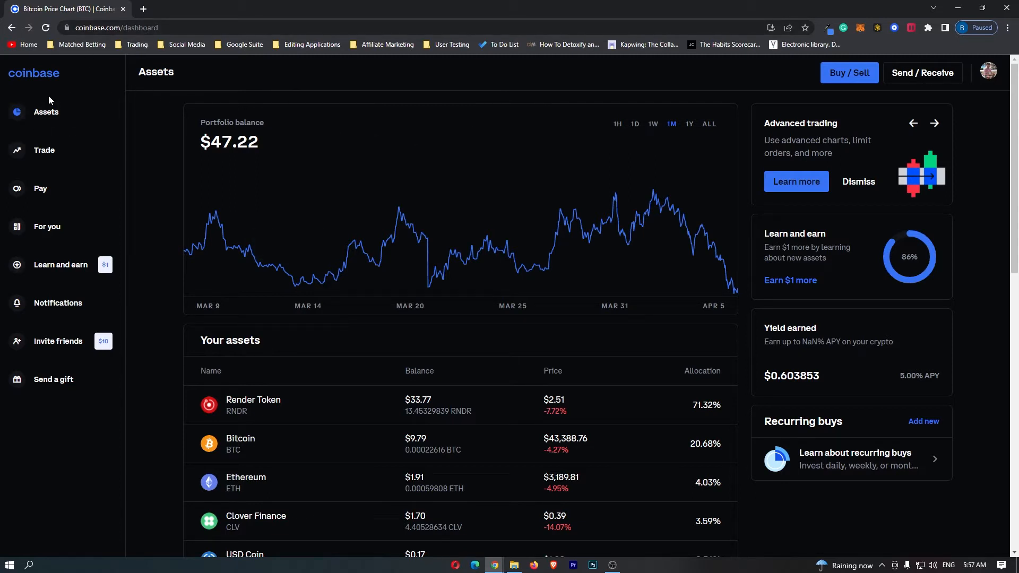
mouse_move(175, 77)
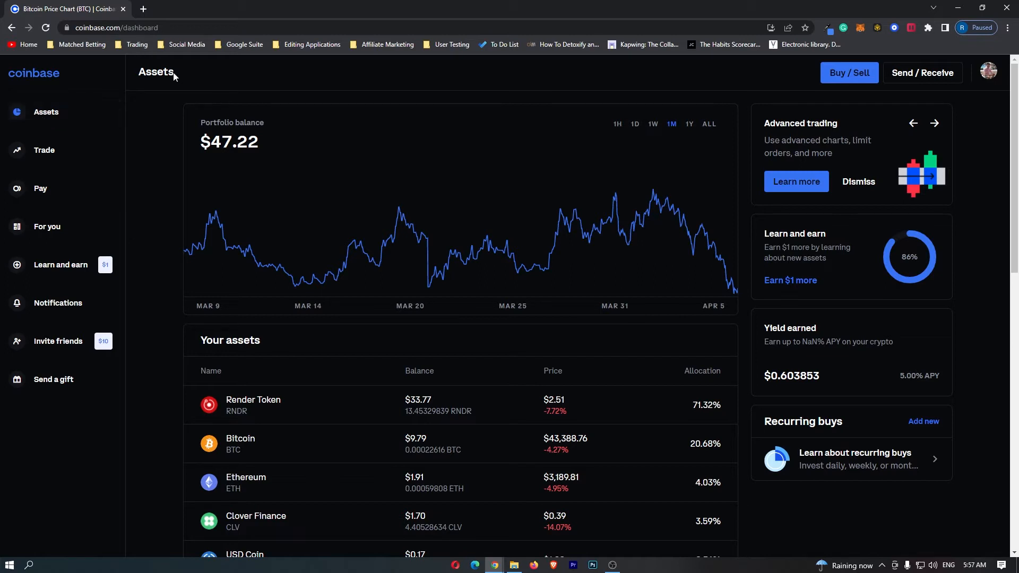
- Open Bitcoin from the Your assets list to show its price page
scroll(down, 3)
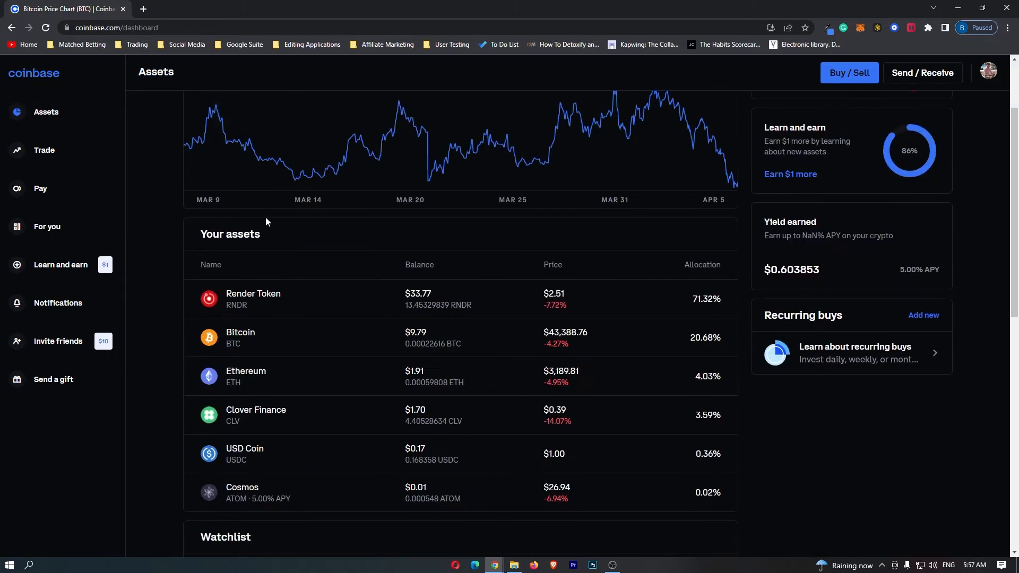
double_click(249, 234)
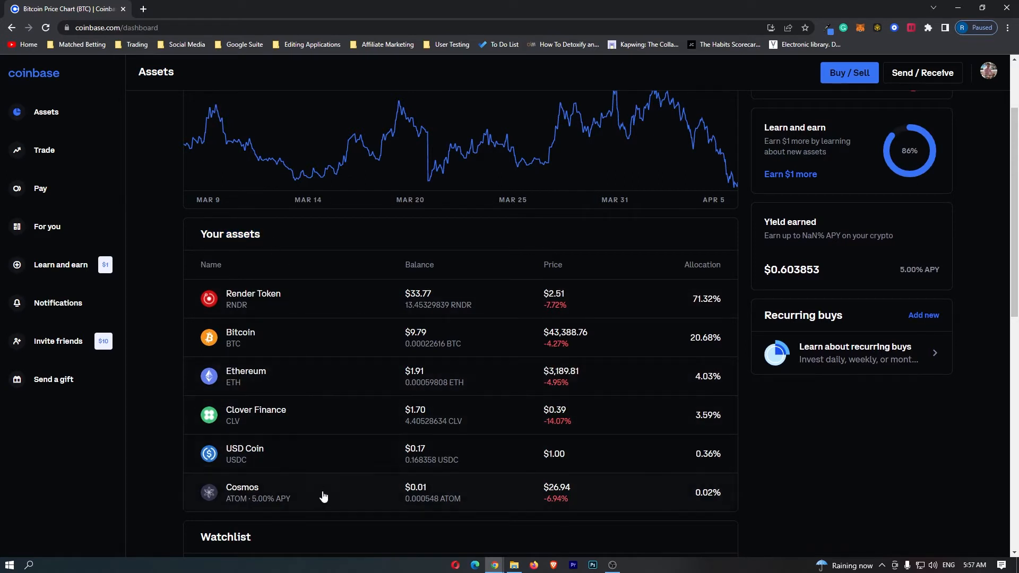
mouse_move(254, 340)
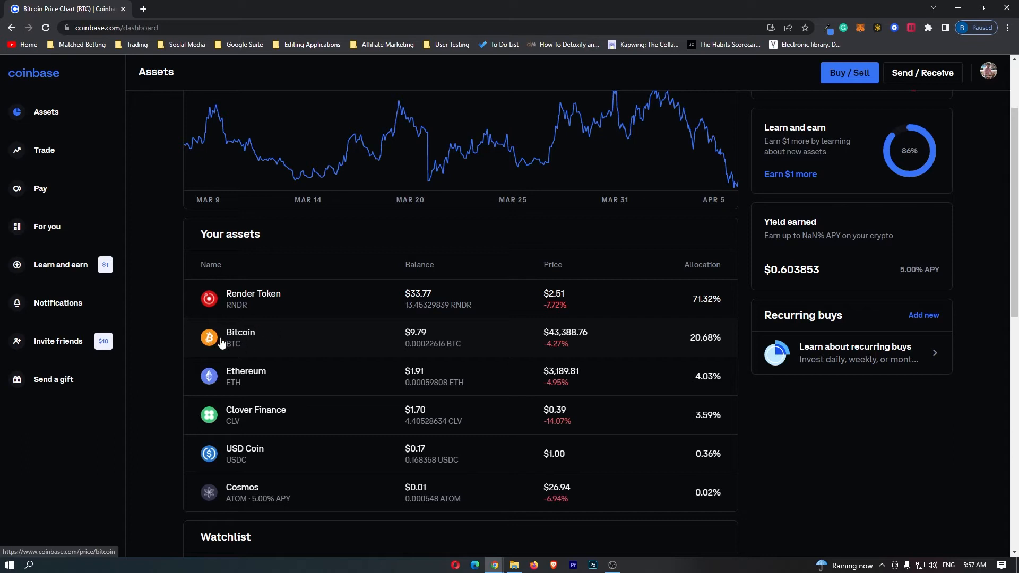
click(240, 339)
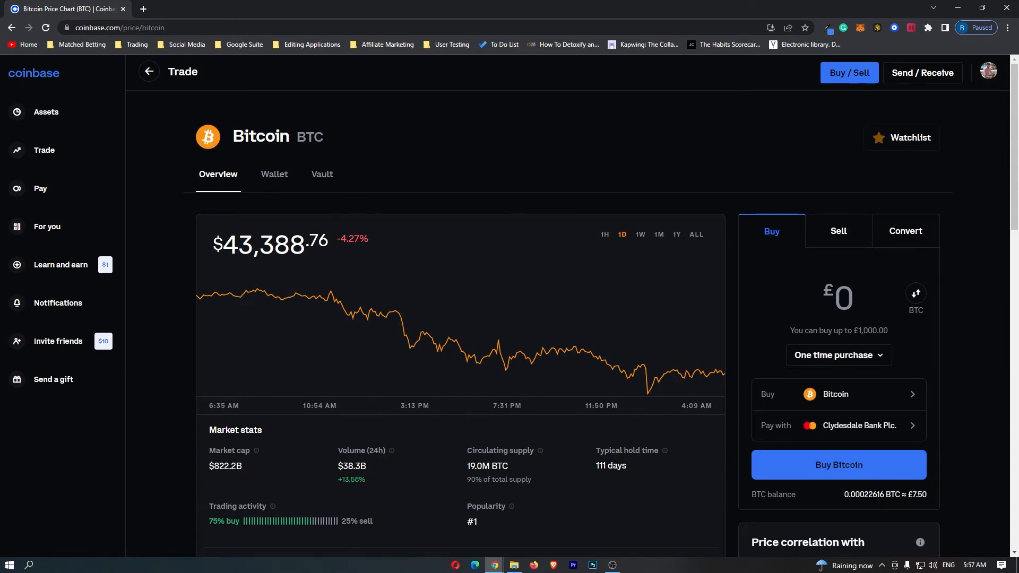
mouse_move(914, 480)
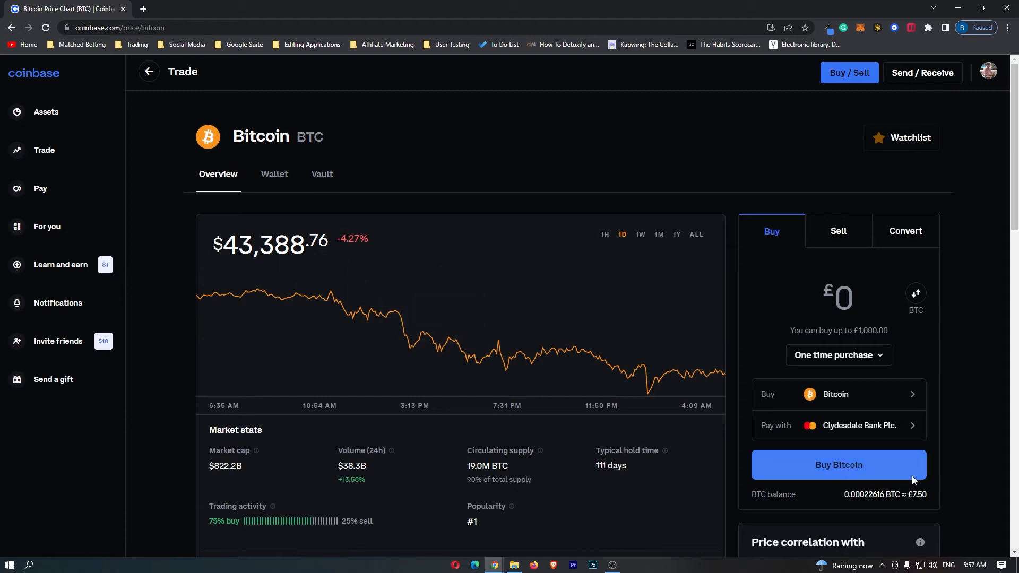
mouse_move(881, 159)
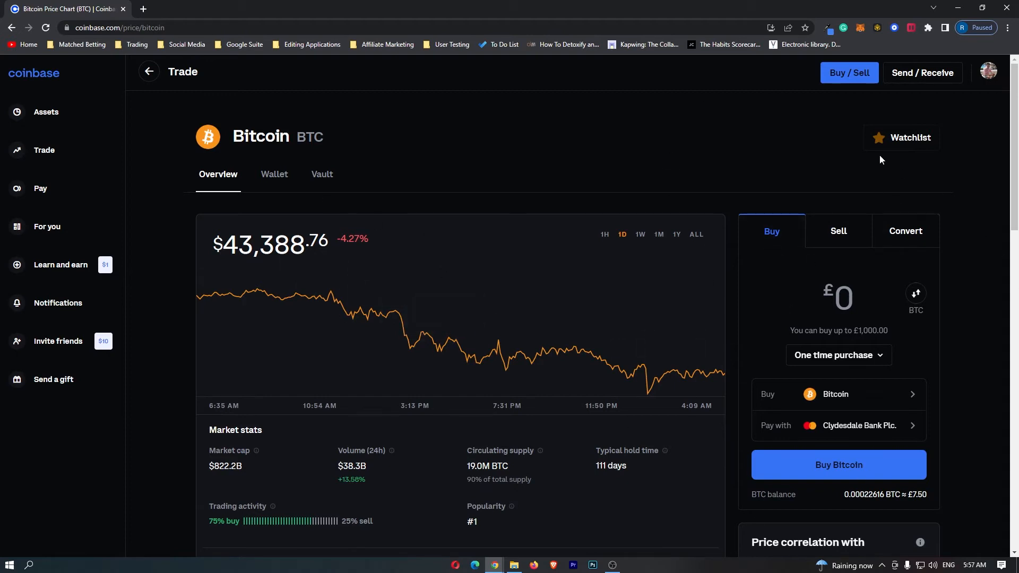
mouse_move(891, 334)
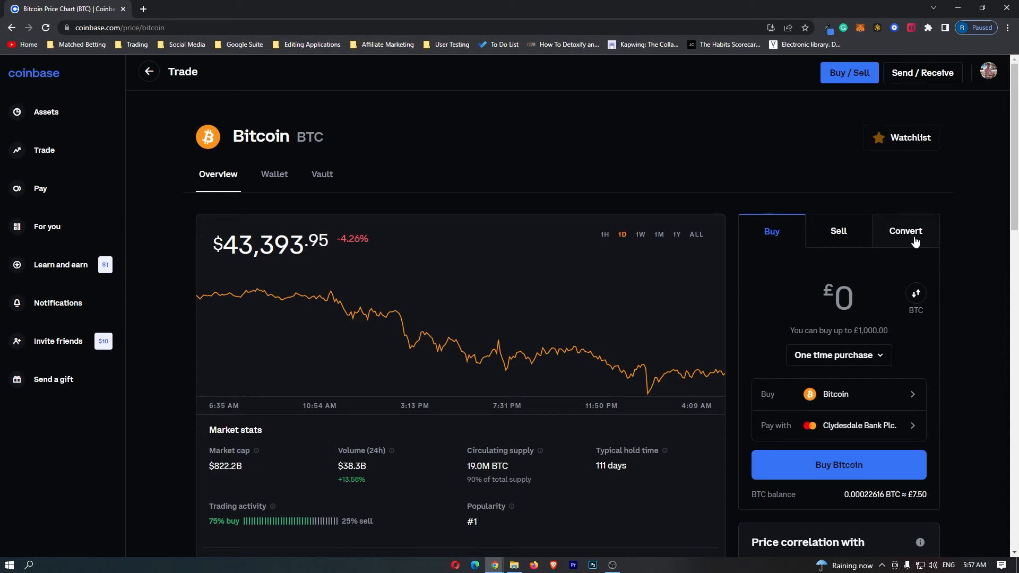
mouse_move(848, 237)
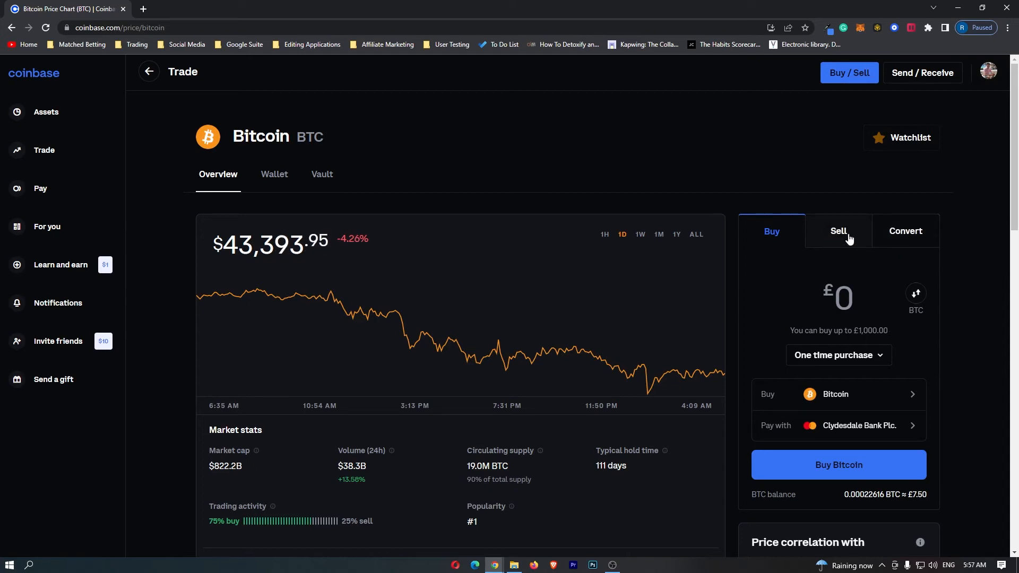
- Switch the trading panel to Sell with Bank of Scotland as the payout account
click(839, 231)
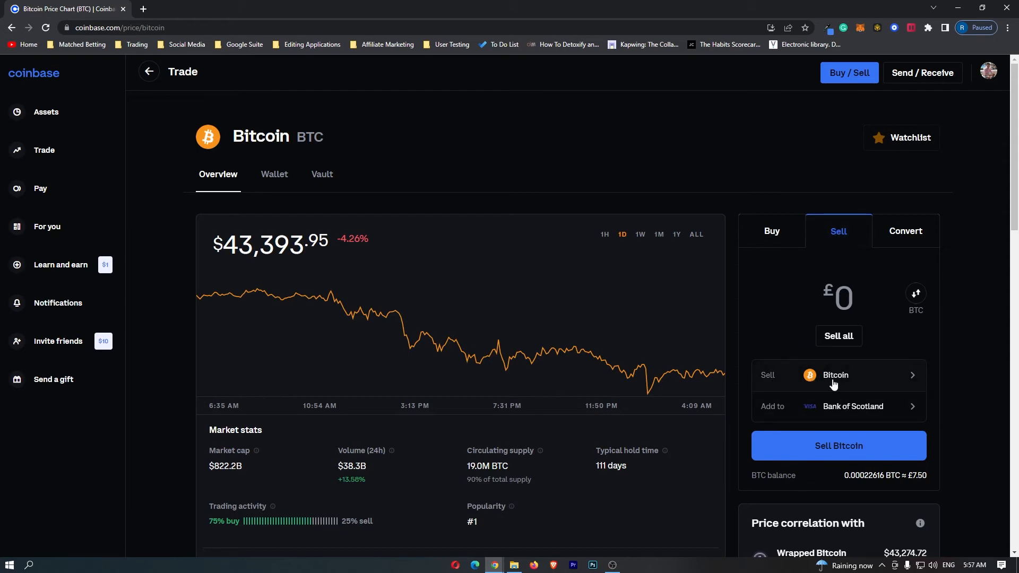
click(853, 406)
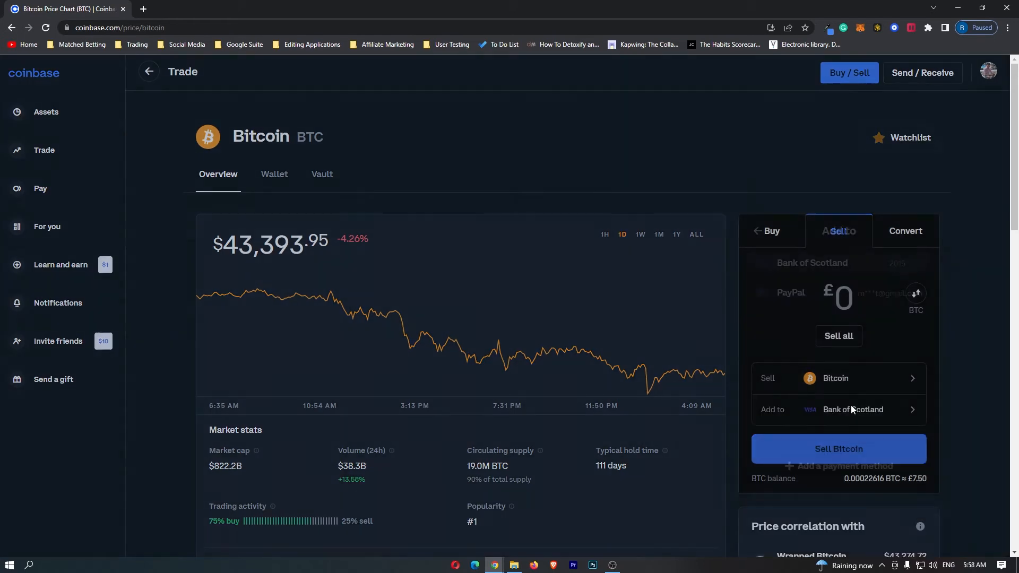
click(853, 409)
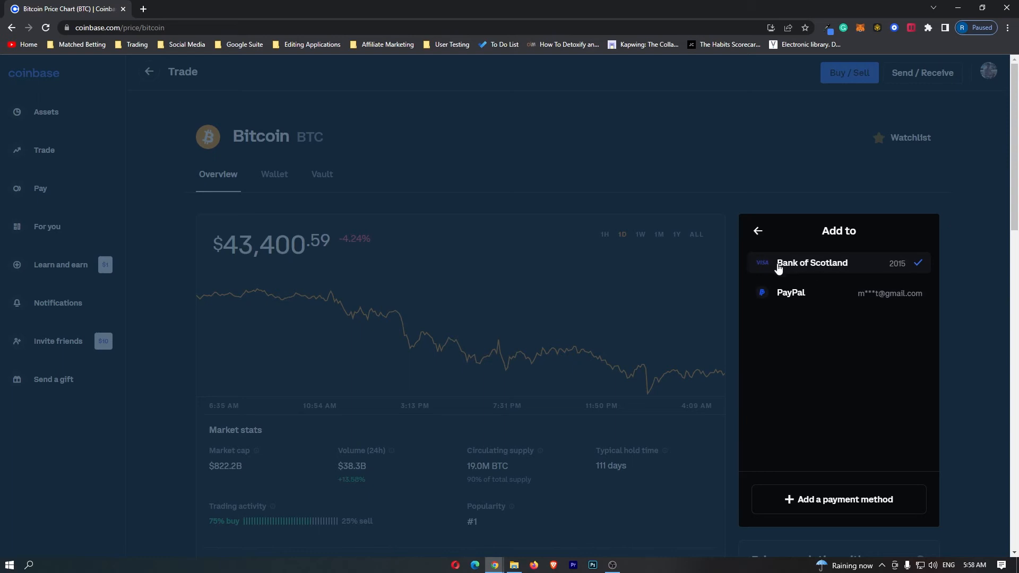
click(812, 263)
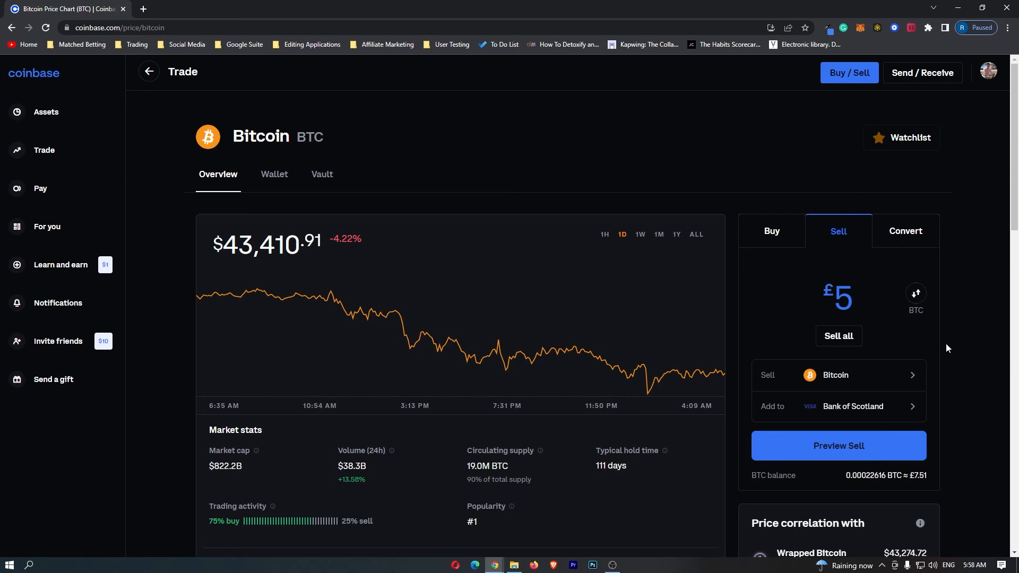
- Preview the £5 Bitcoin sale: £0.99 fee, £4.01 payout to Bank of Scotland
click(839, 445)
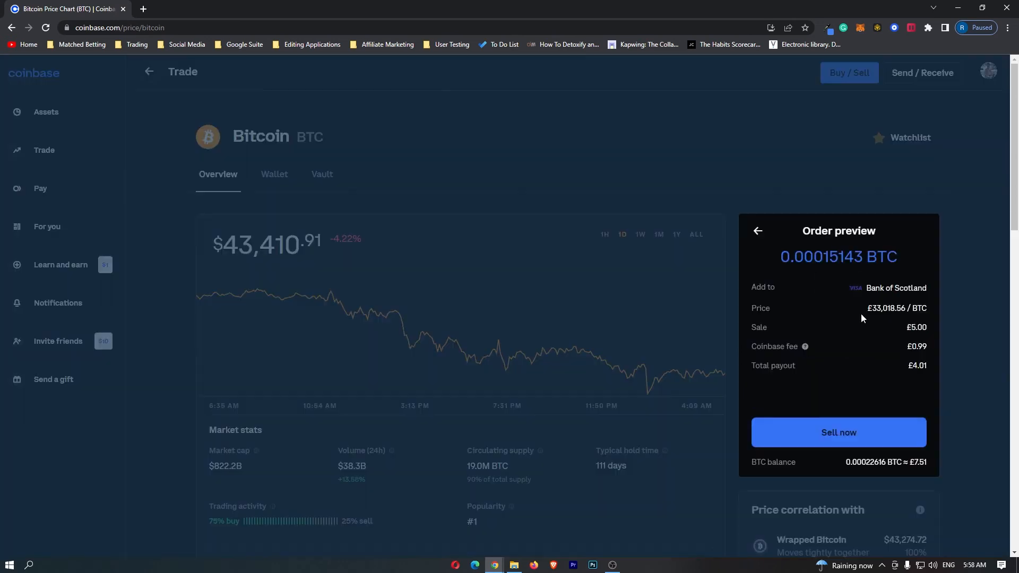
mouse_move(844, 328)
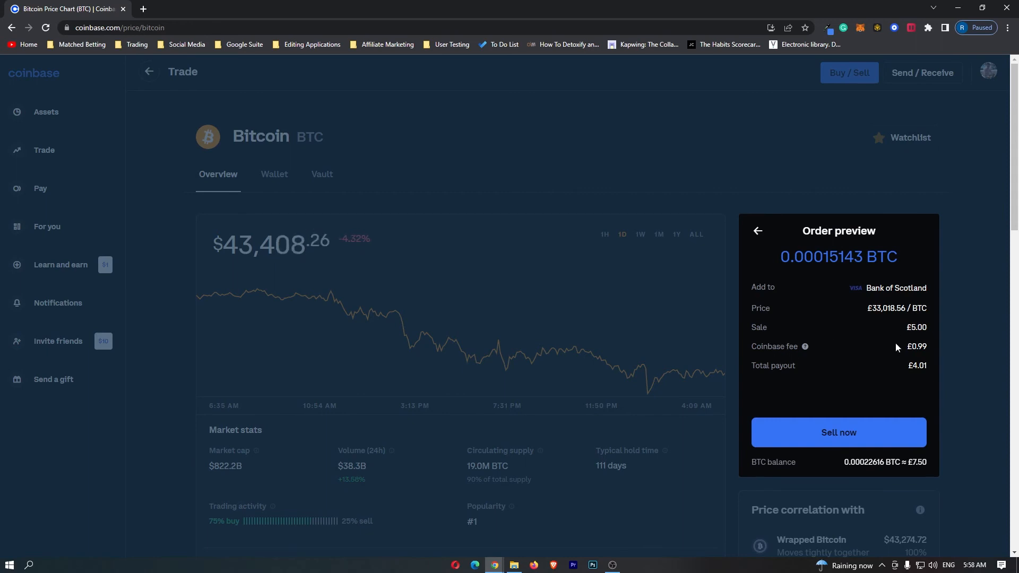
click(839, 433)
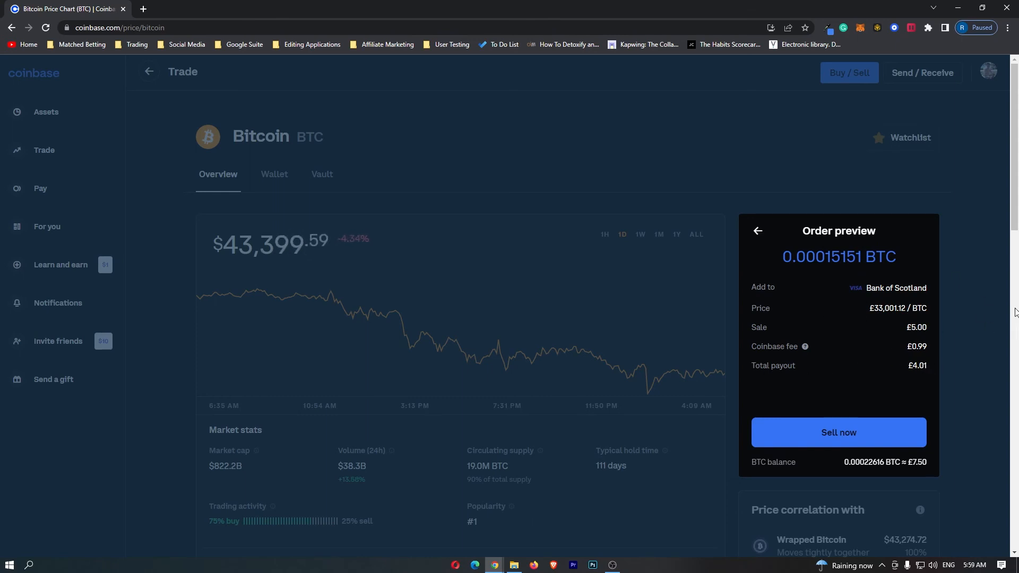
click(839, 433)
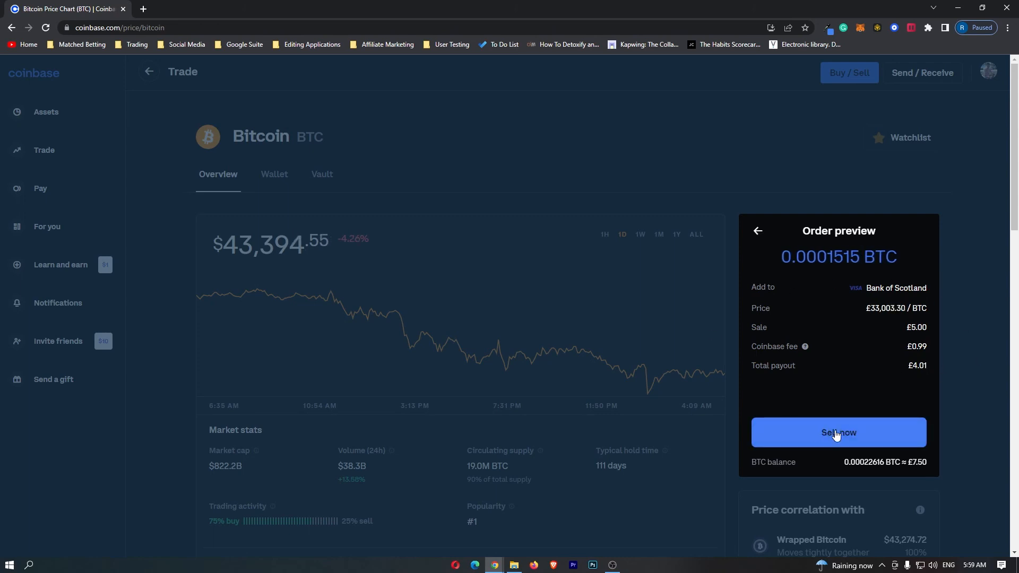
mouse_move(857, 443)
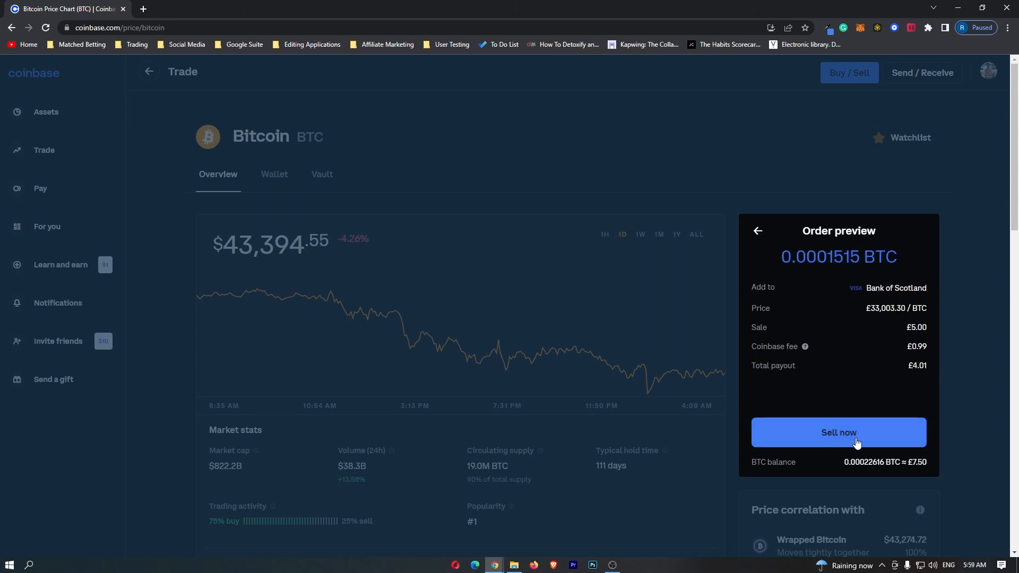